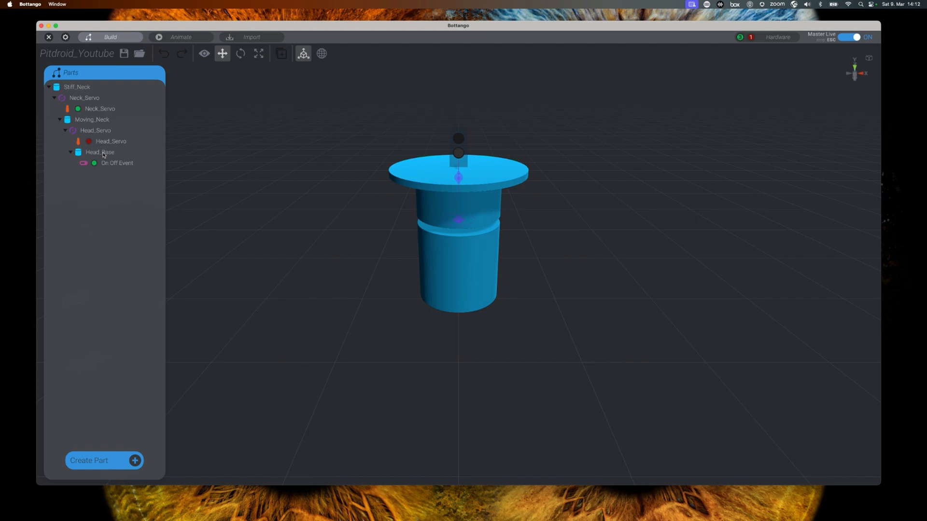
# Add a Color custom event part under Head_Base
pyautogui.click(100, 152)
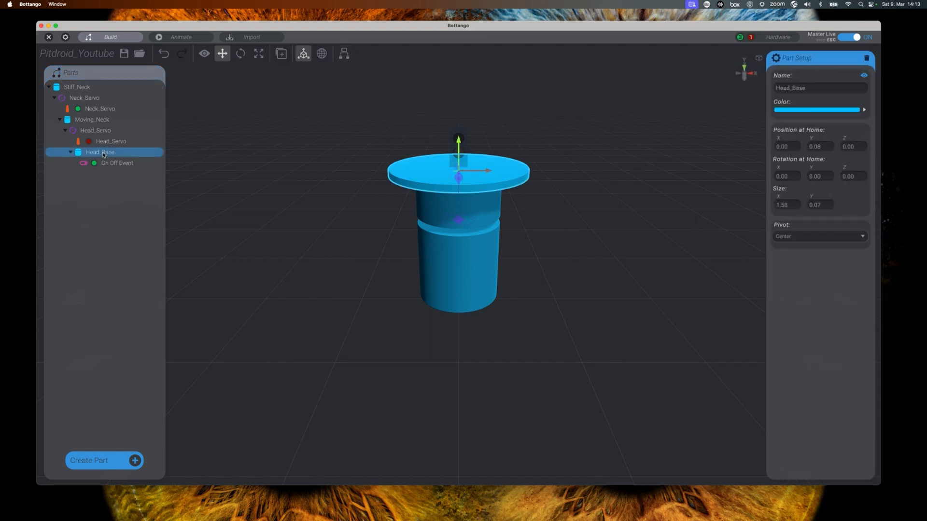
pyautogui.moveTo(126, 436)
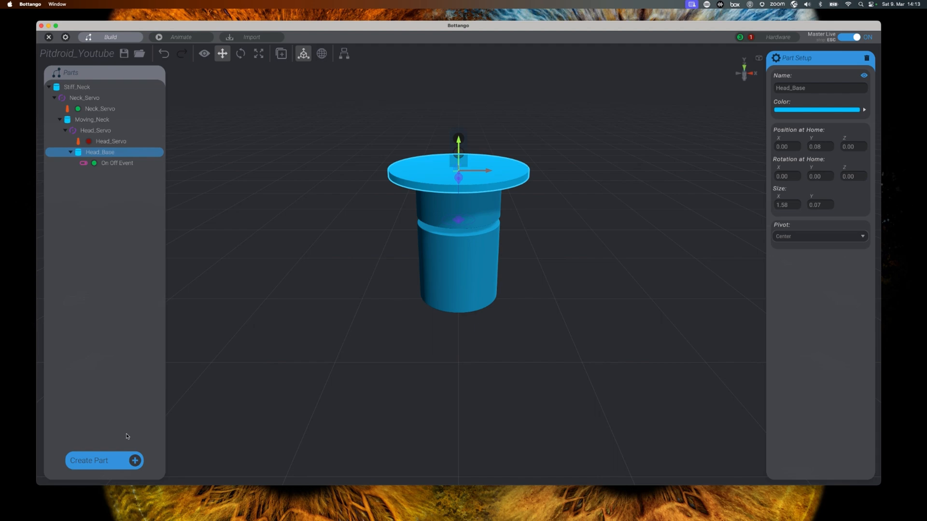
pyautogui.click(89, 461)
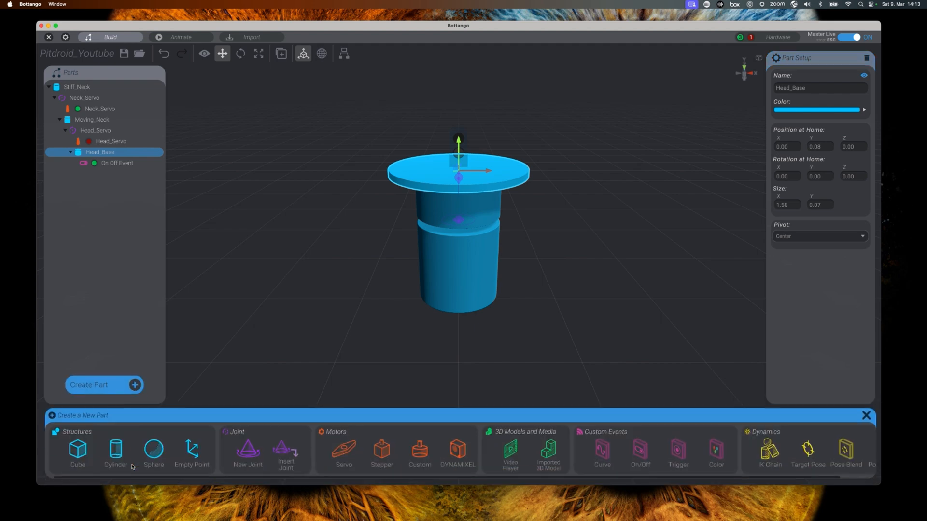
pyautogui.moveTo(298, 455)
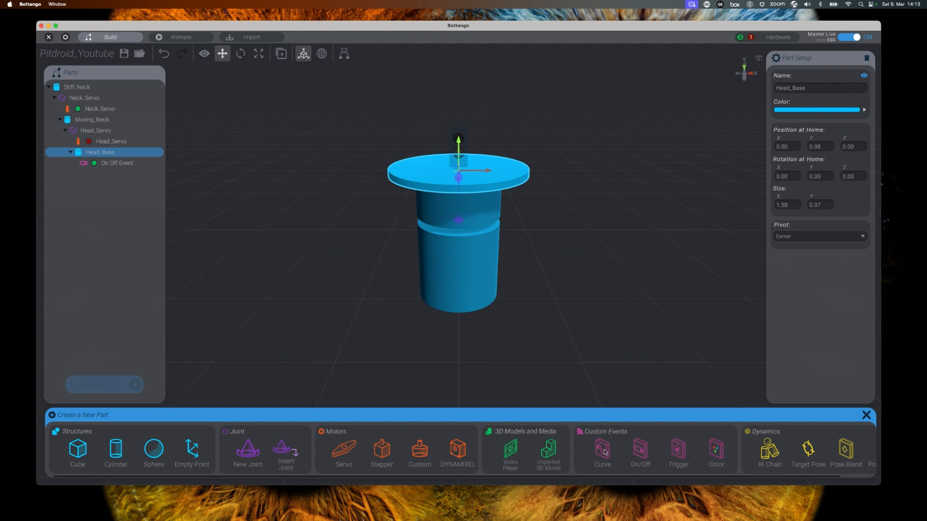
pyautogui.moveTo(713, 452)
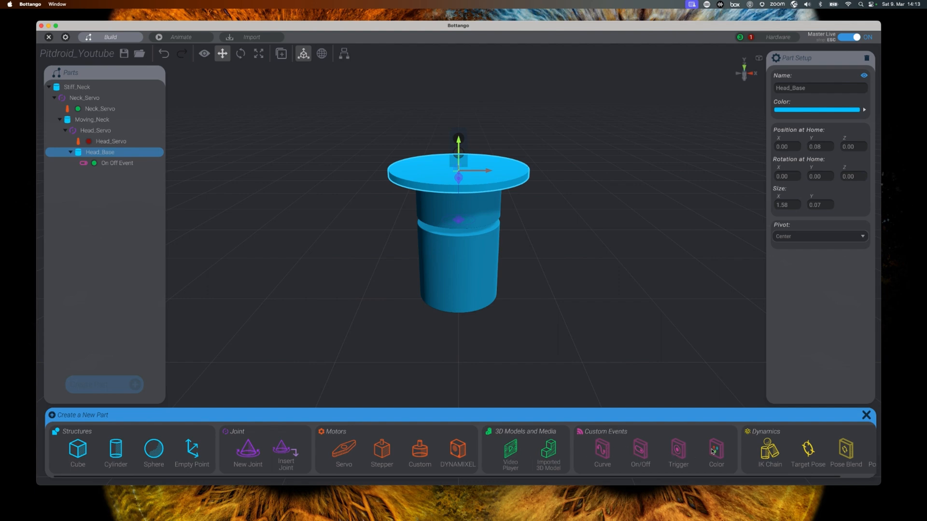
pyautogui.click(716, 451)
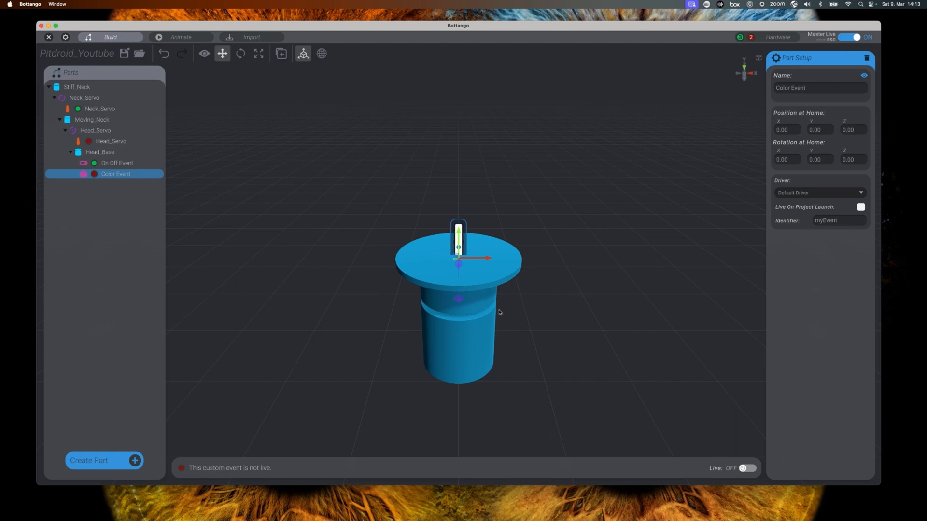
pyautogui.moveTo(456, 263)
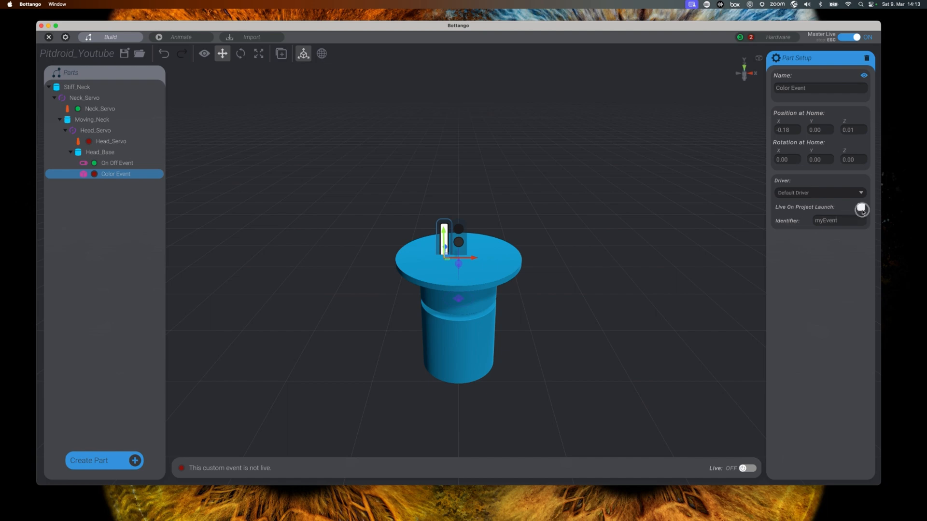
# Set the Color Event live on project launch and rename its identifier to eyeColor
pyautogui.click(860, 208)
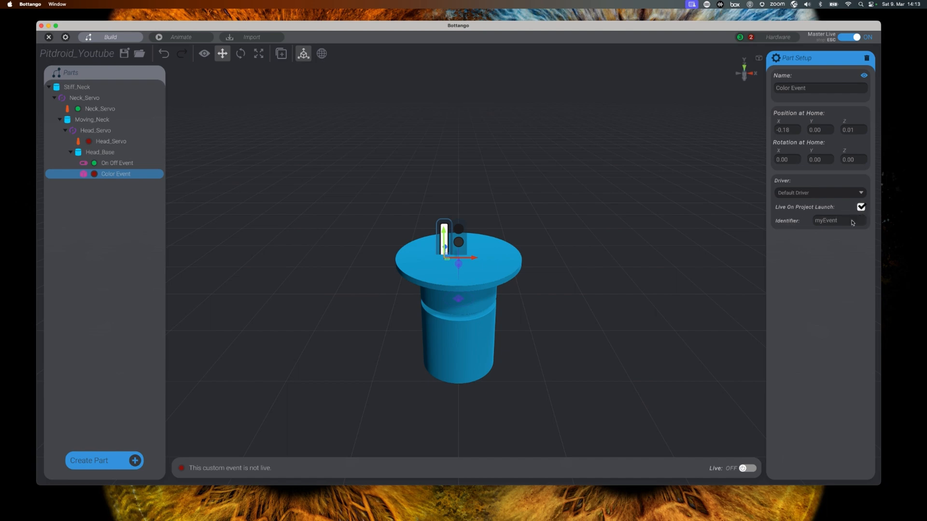
pyautogui.doubleClick(826, 220)
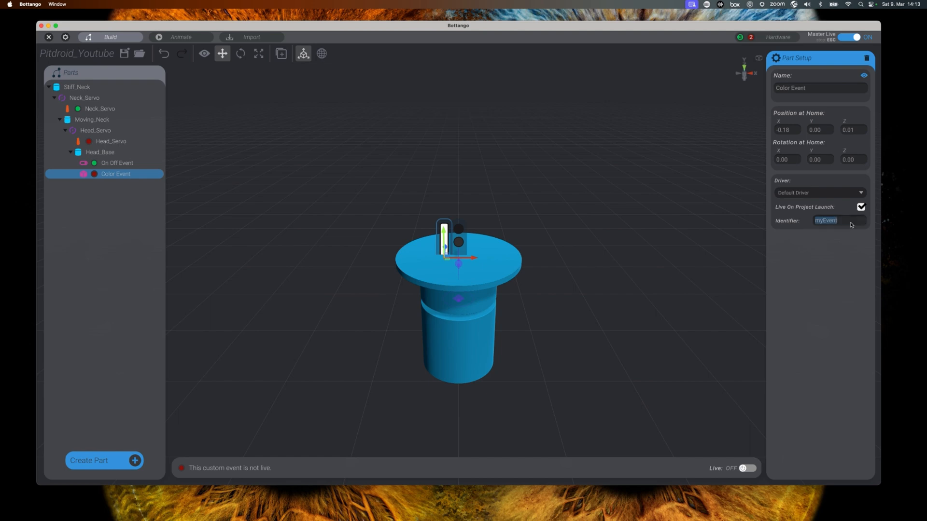
pyautogui.write('n')
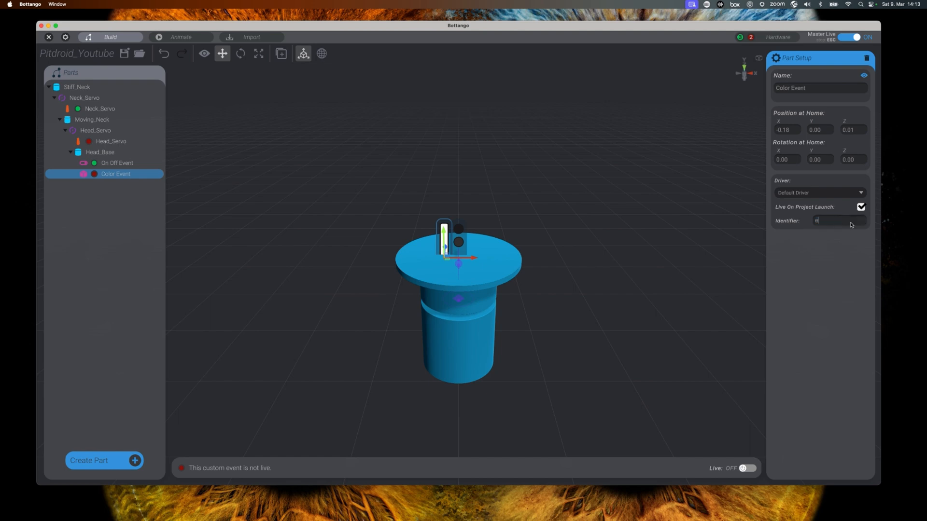
pyautogui.write('eyeC')
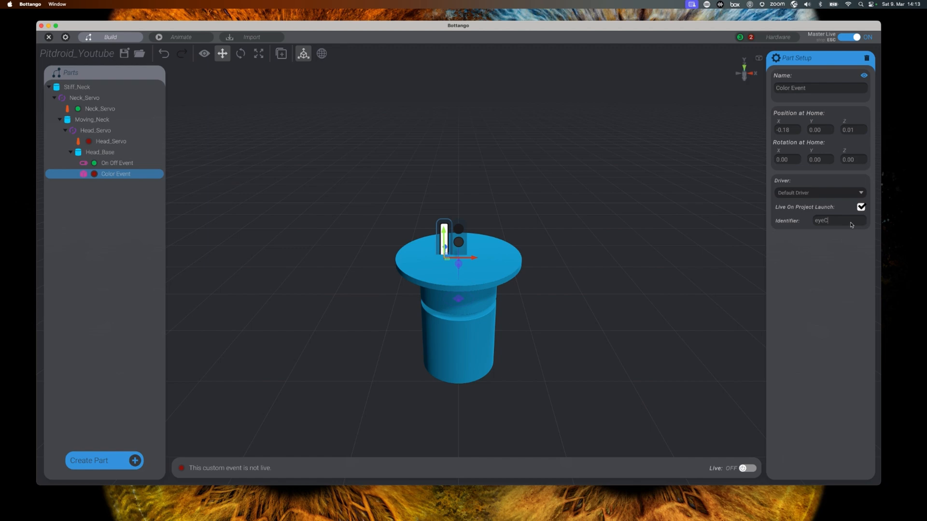
pyautogui.write('olor')
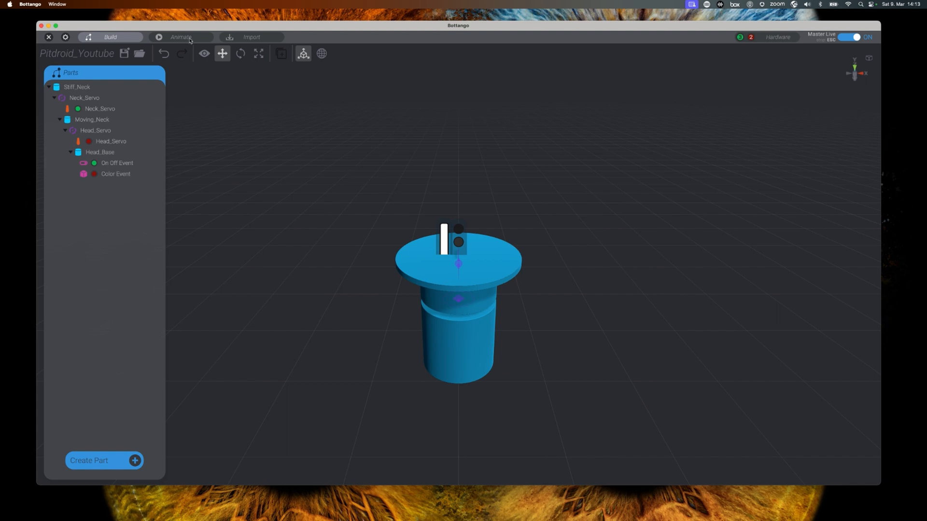
pyautogui.moveTo(182, 37)
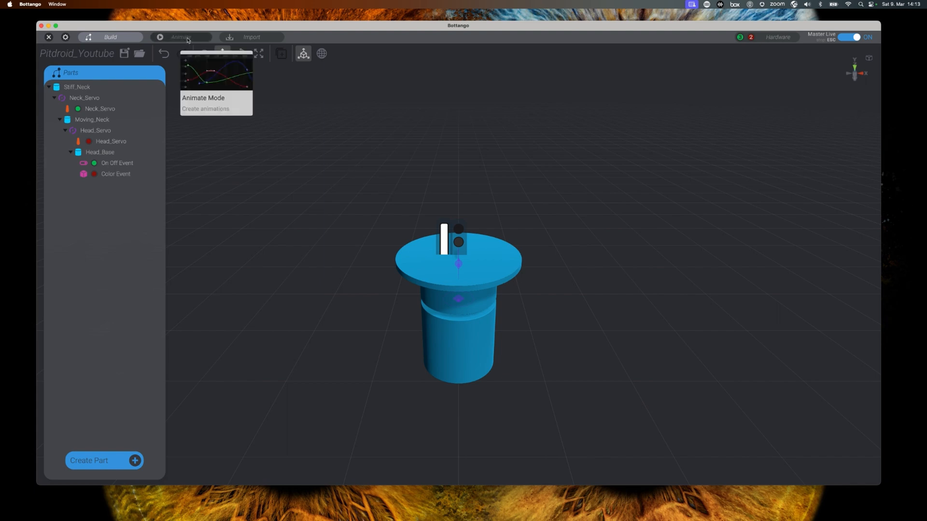
# Switch to Animate mode and add a Custom Event track for Color Event
pyautogui.click(181, 37)
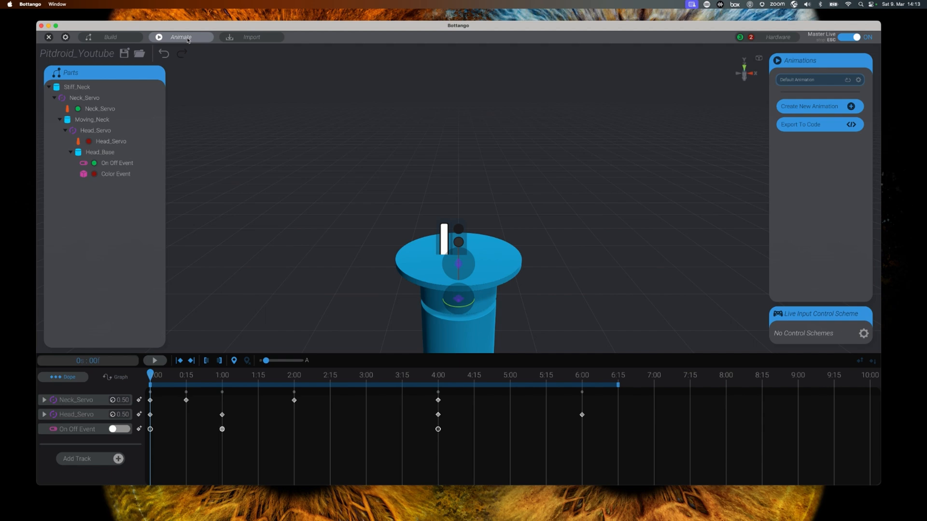
pyautogui.moveTo(205, 174)
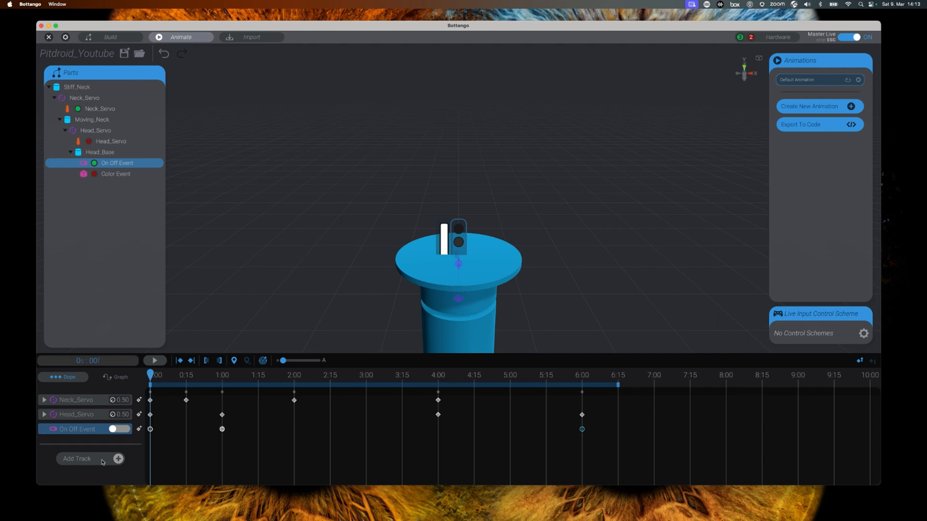
pyautogui.click(118, 458)
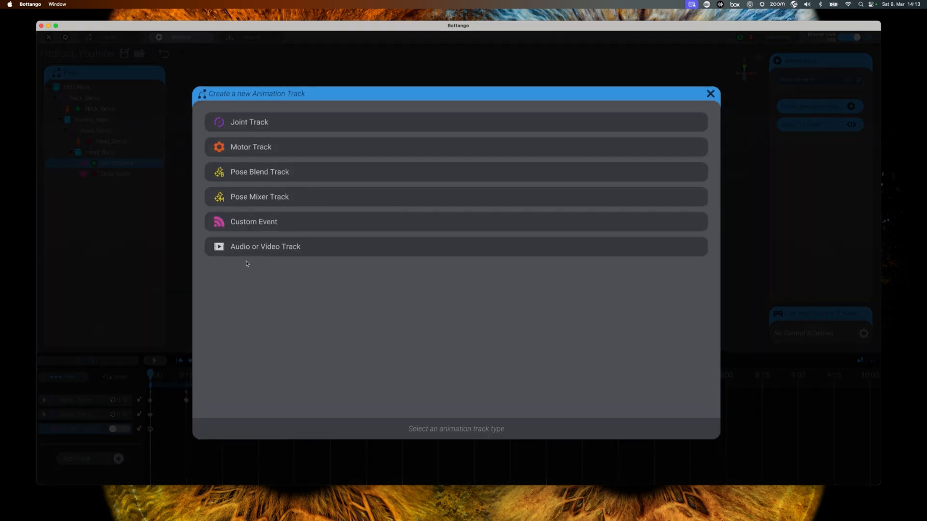
pyautogui.click(253, 222)
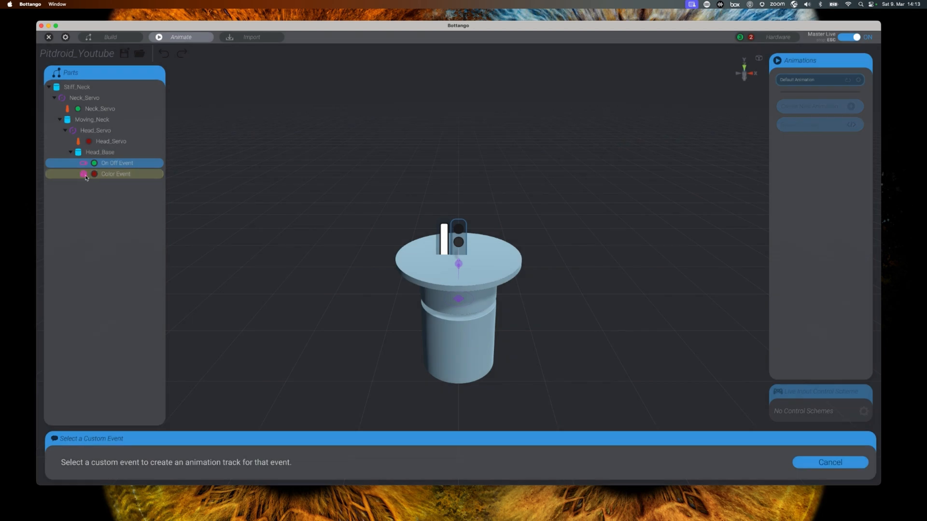
pyautogui.click(115, 173)
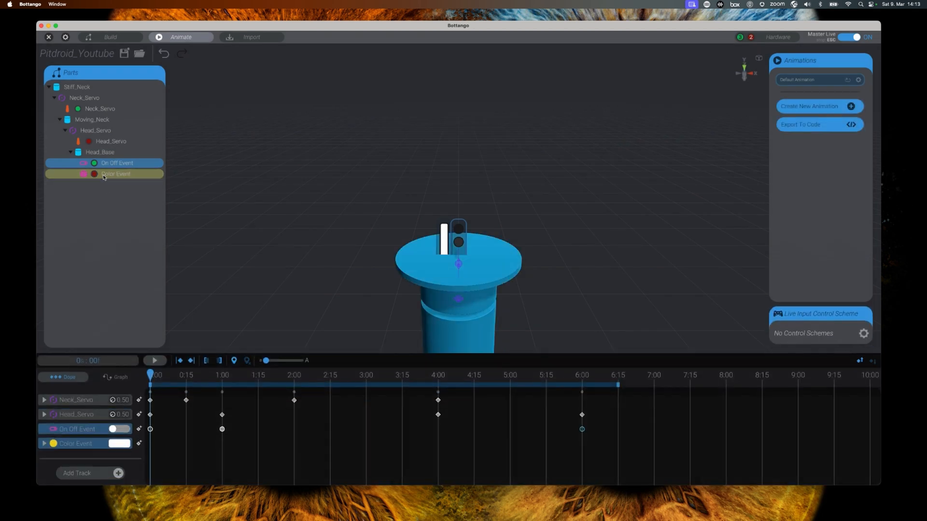
# Key the Color Event track and edit the colour's green value
pyautogui.click(116, 164)
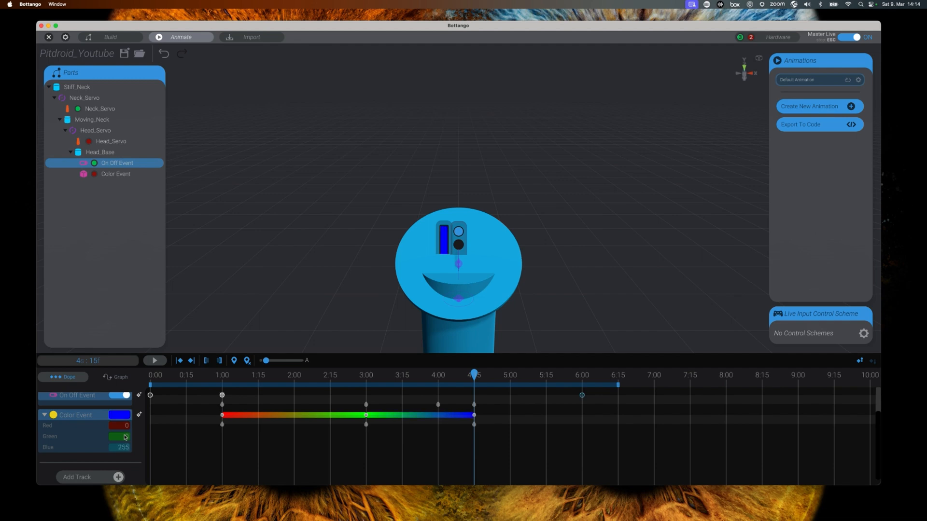
pyautogui.click(125, 437)
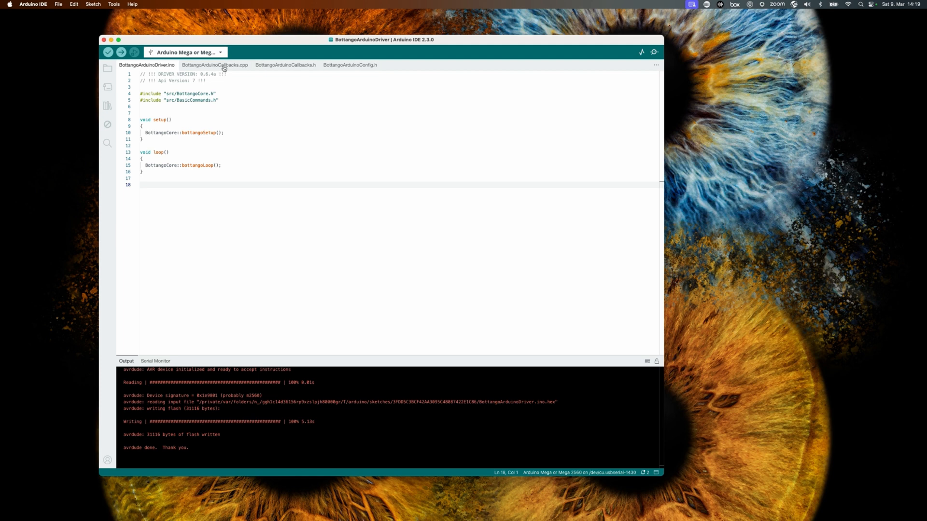
# Open BottangoArduinoCallbacks.cpp and scroll to onColorCustomEventColorChanged
pyautogui.click(214, 65)
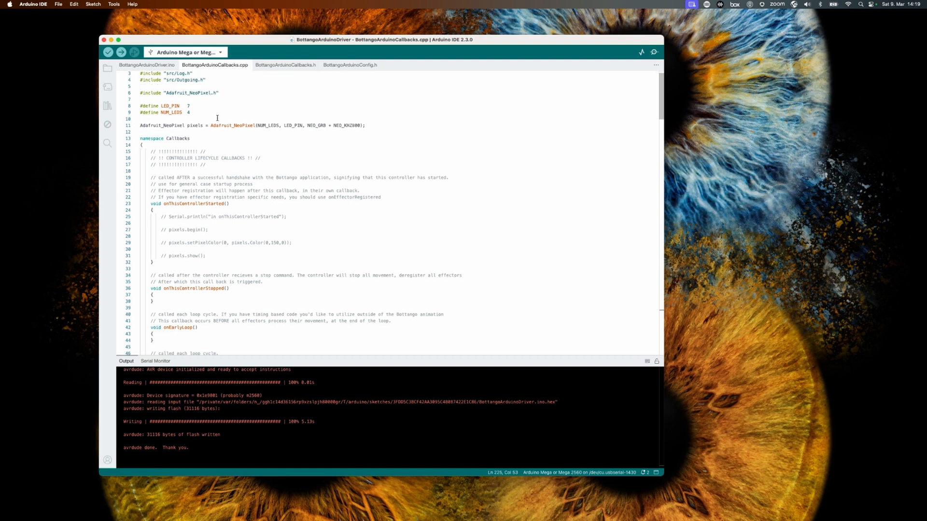
pyautogui.scroll(-3)
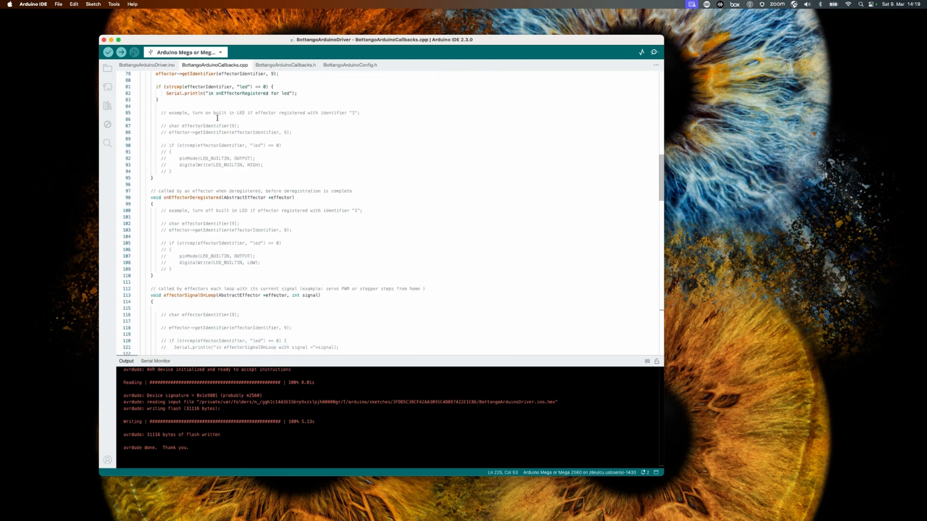
pyautogui.scroll(-3)
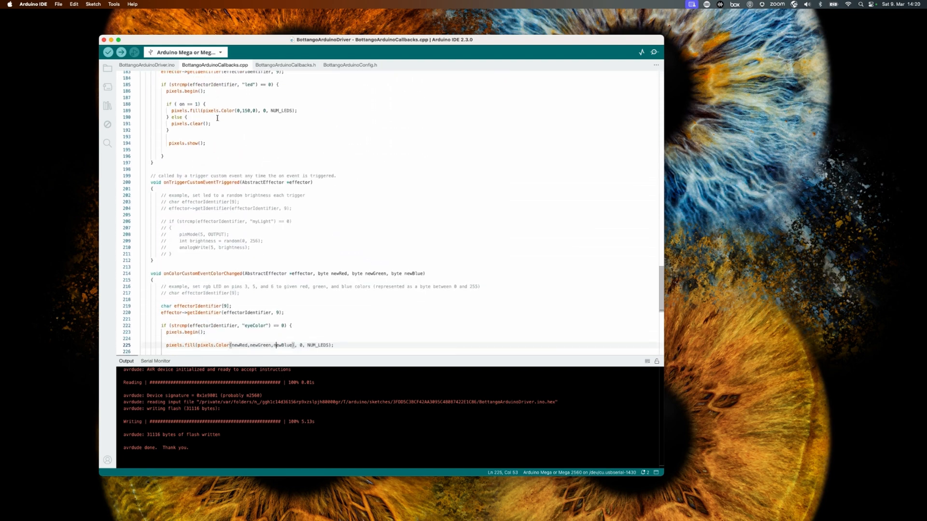
pyautogui.scroll(-3)
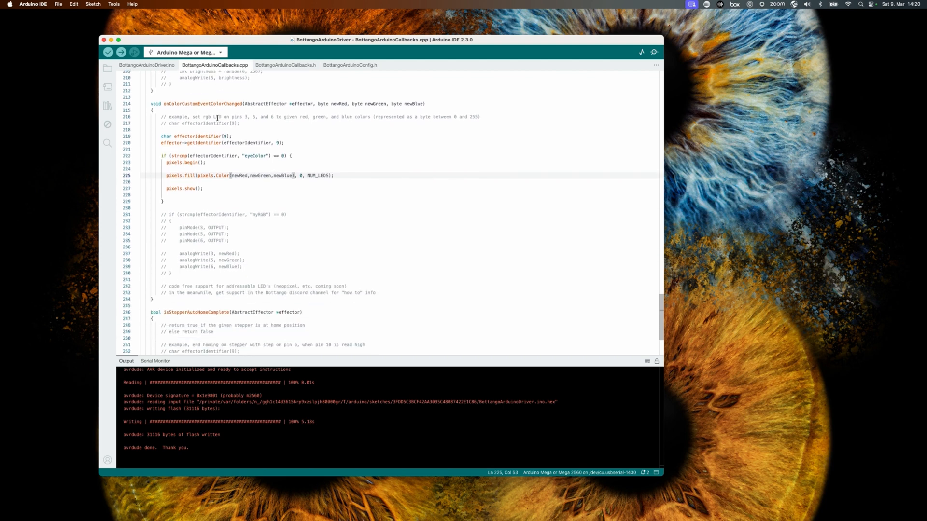
pyautogui.scroll(3)
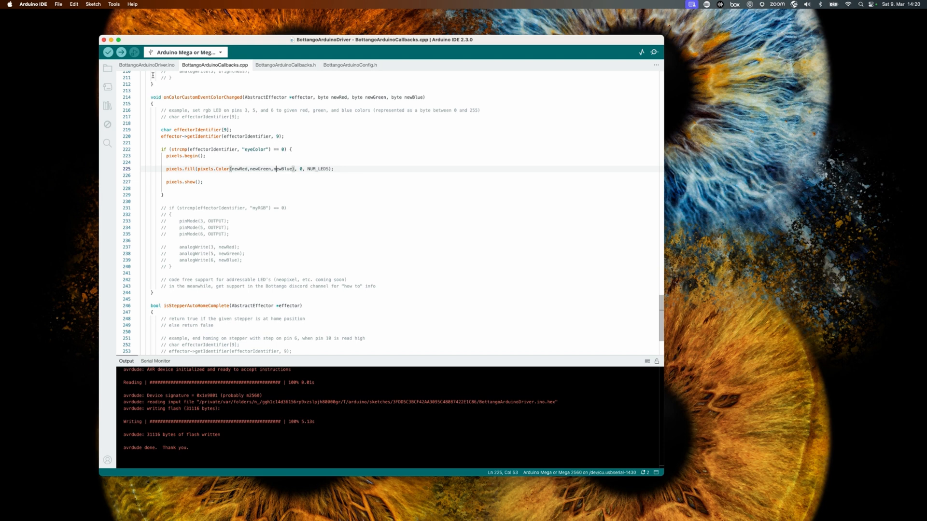
pyautogui.moveTo(130, 62)
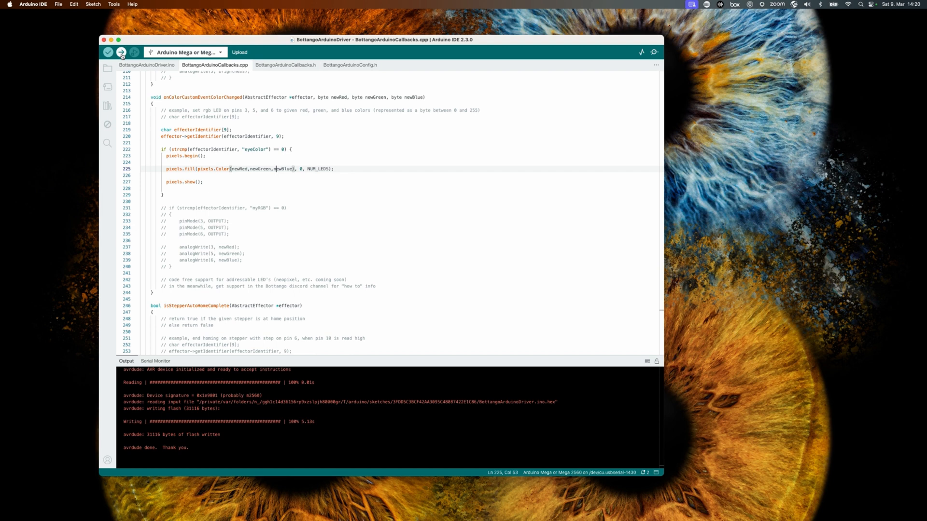
pyautogui.moveTo(122, 52)
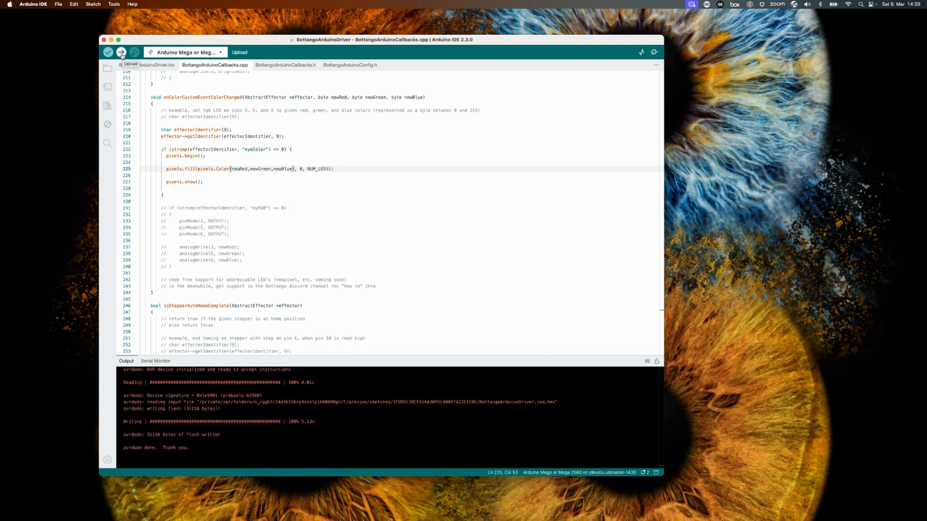
# Upload the sketch to the Arduino Mega and dismiss the upload notice
pyautogui.click(121, 52)
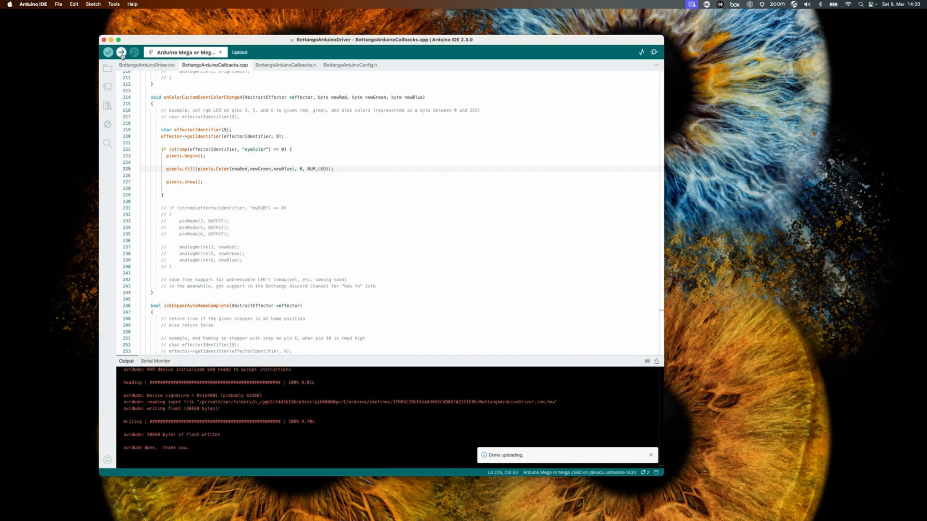
pyautogui.click(650, 455)
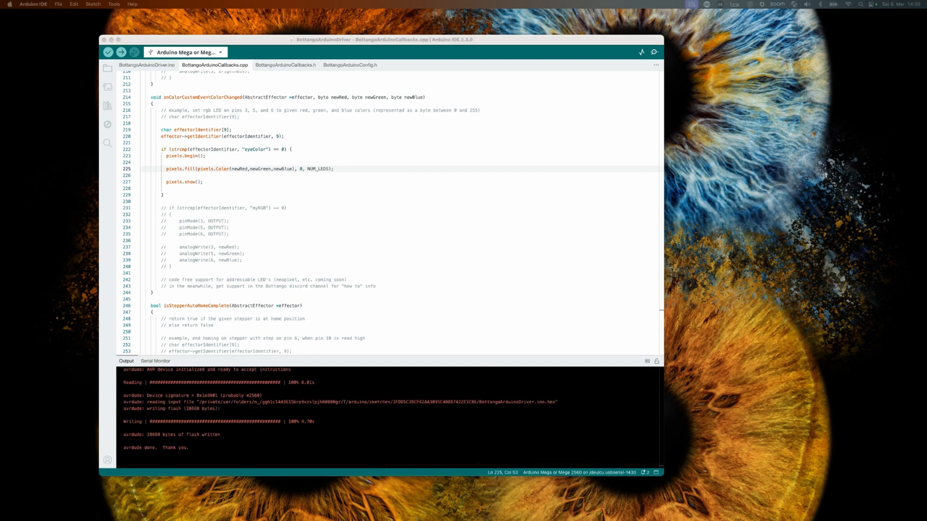